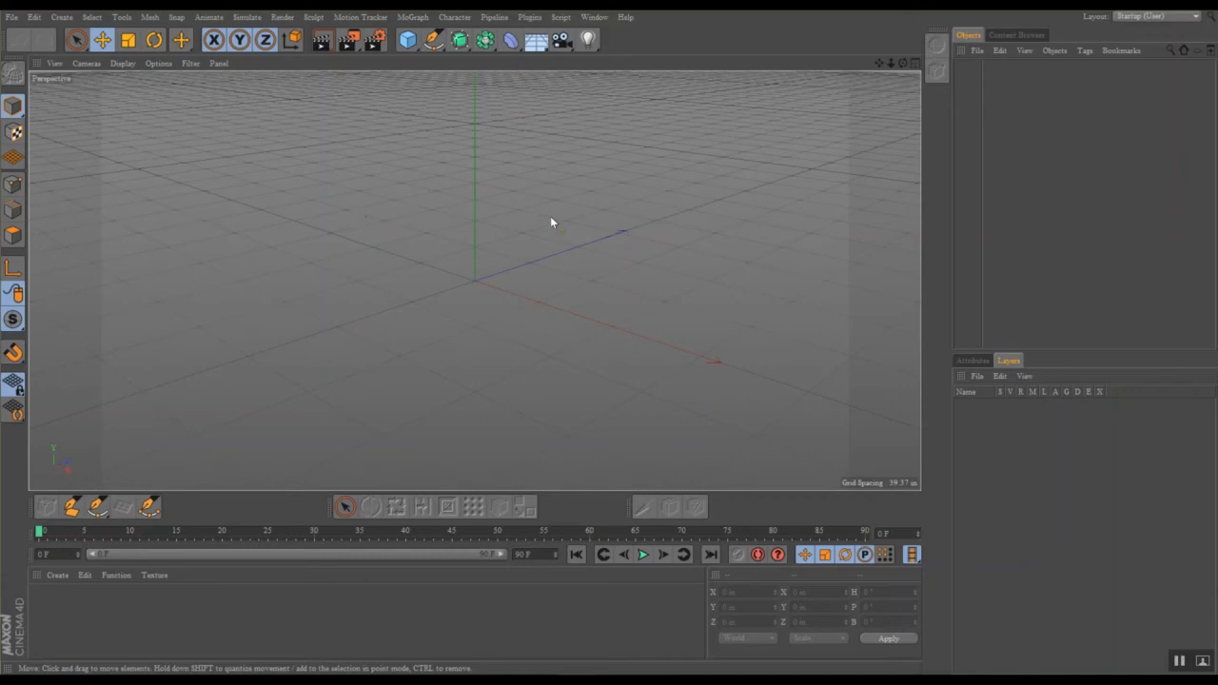
pyautogui.moveTo(485, 279)
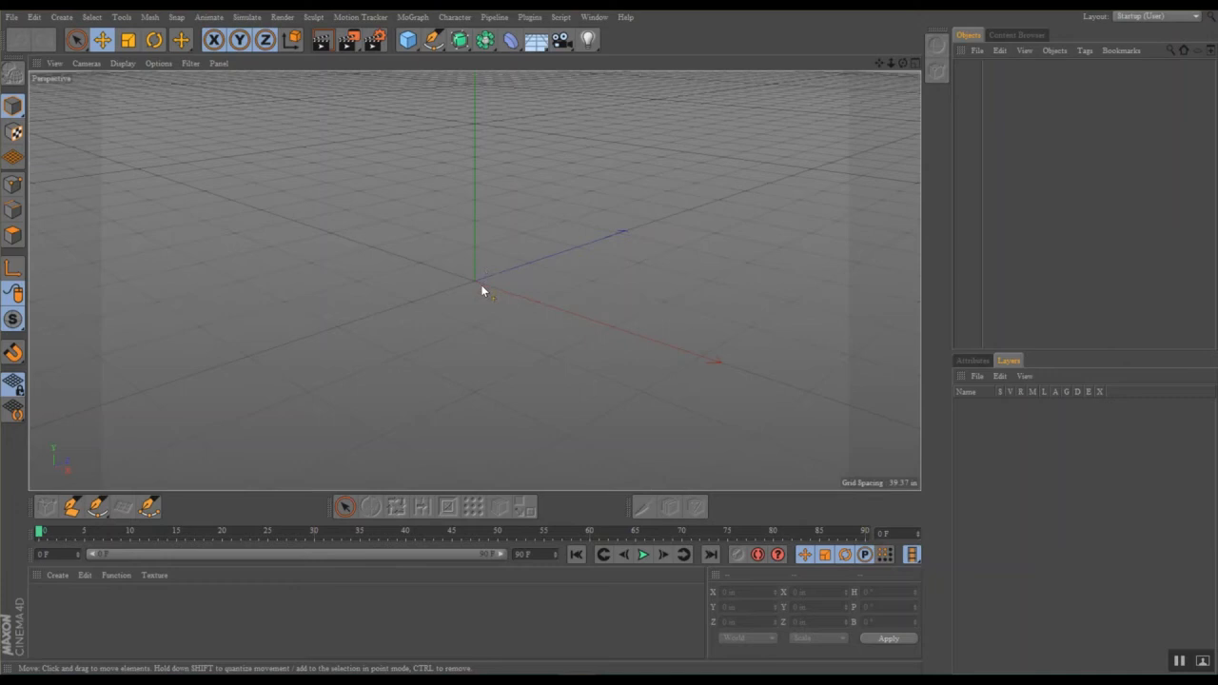
pyautogui.moveTo(555, 238)
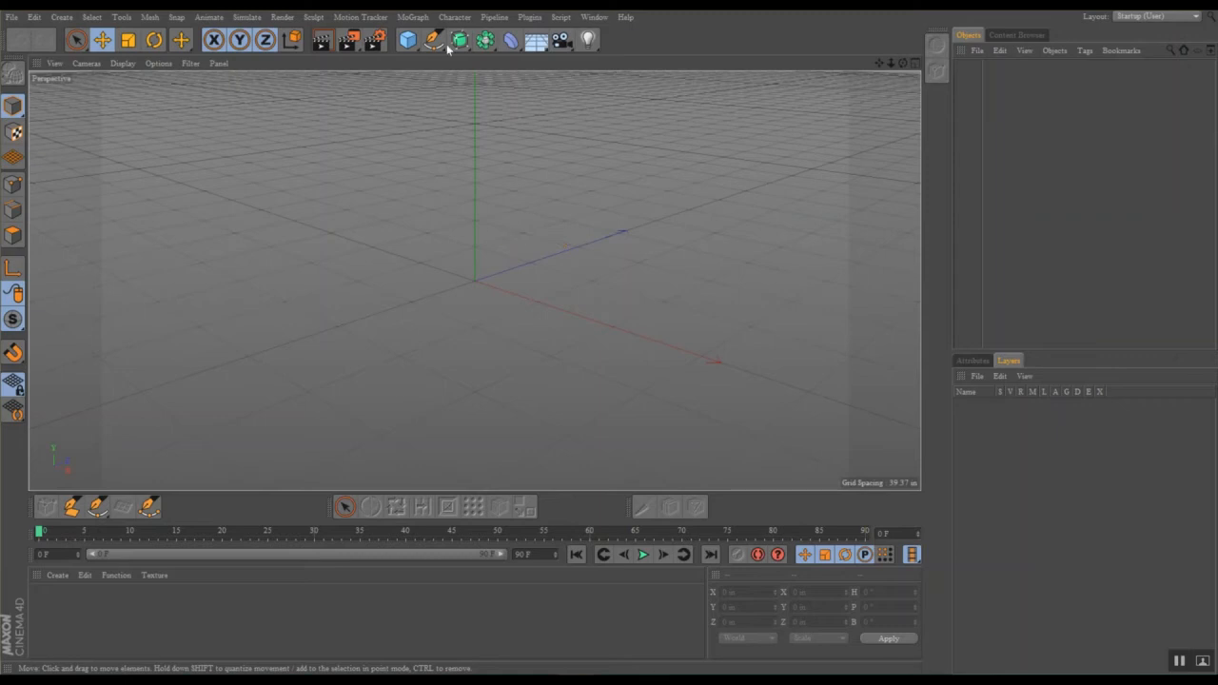
# Step: Add a Cylinder primitive from the object palette at the scene origin
pyautogui.click(407, 40)
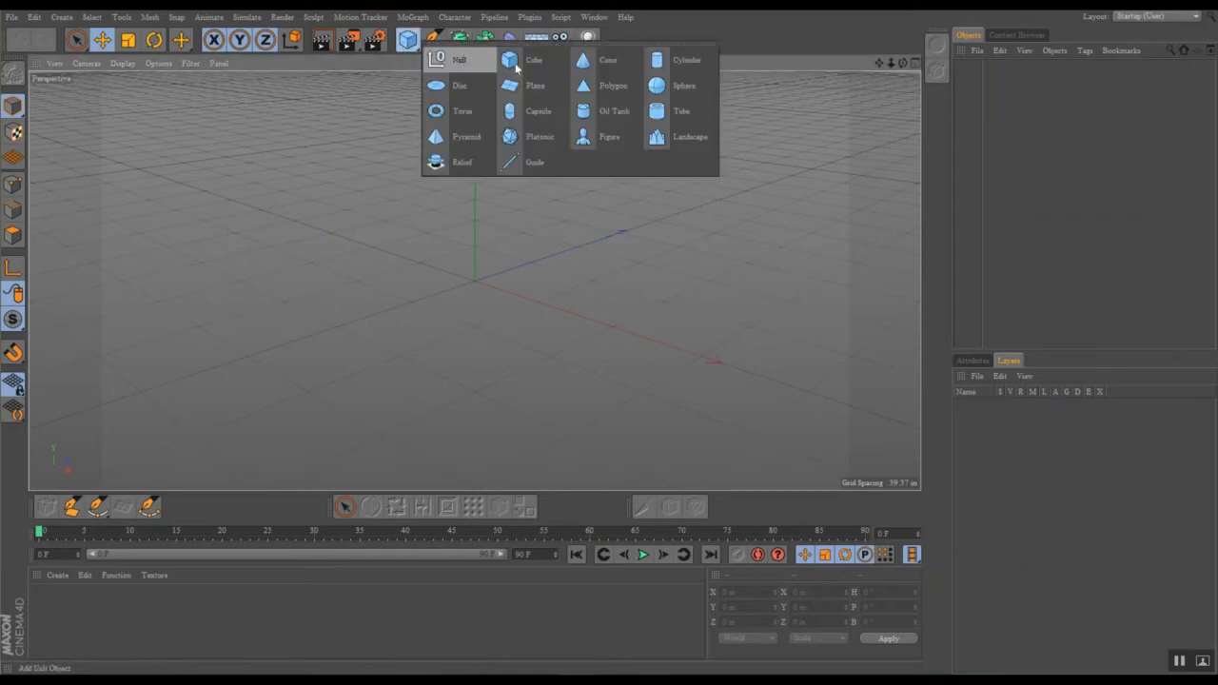
pyautogui.click(686, 59)
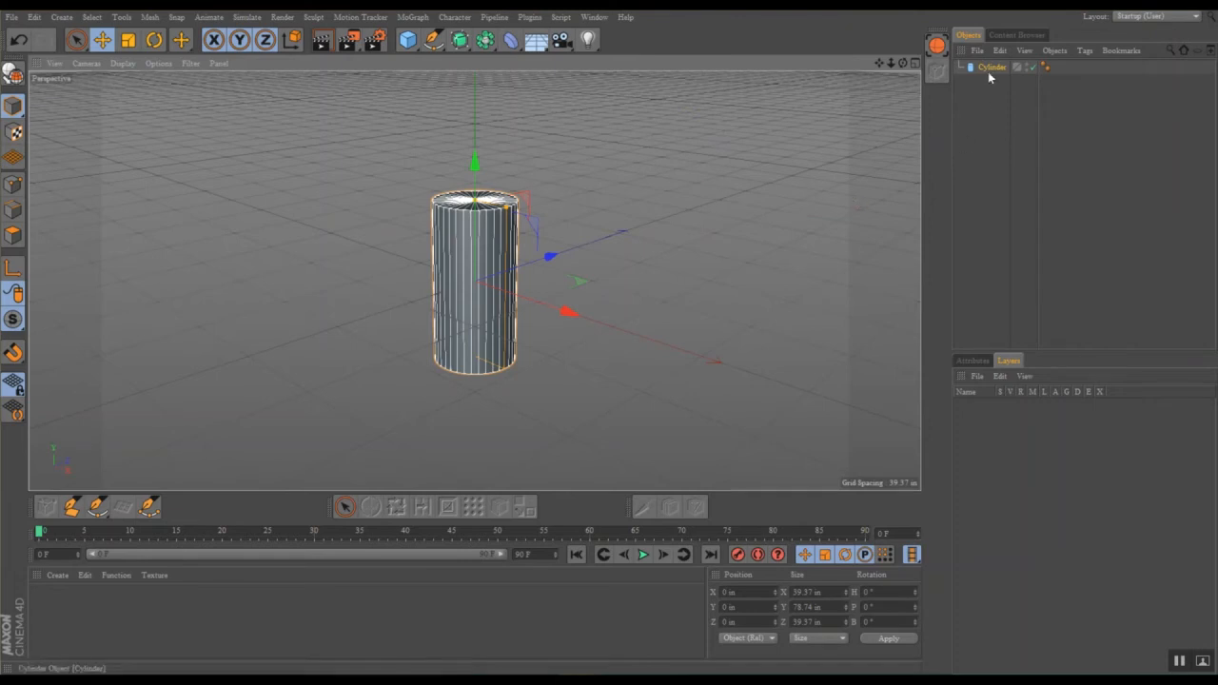
pyautogui.moveTo(987, 114)
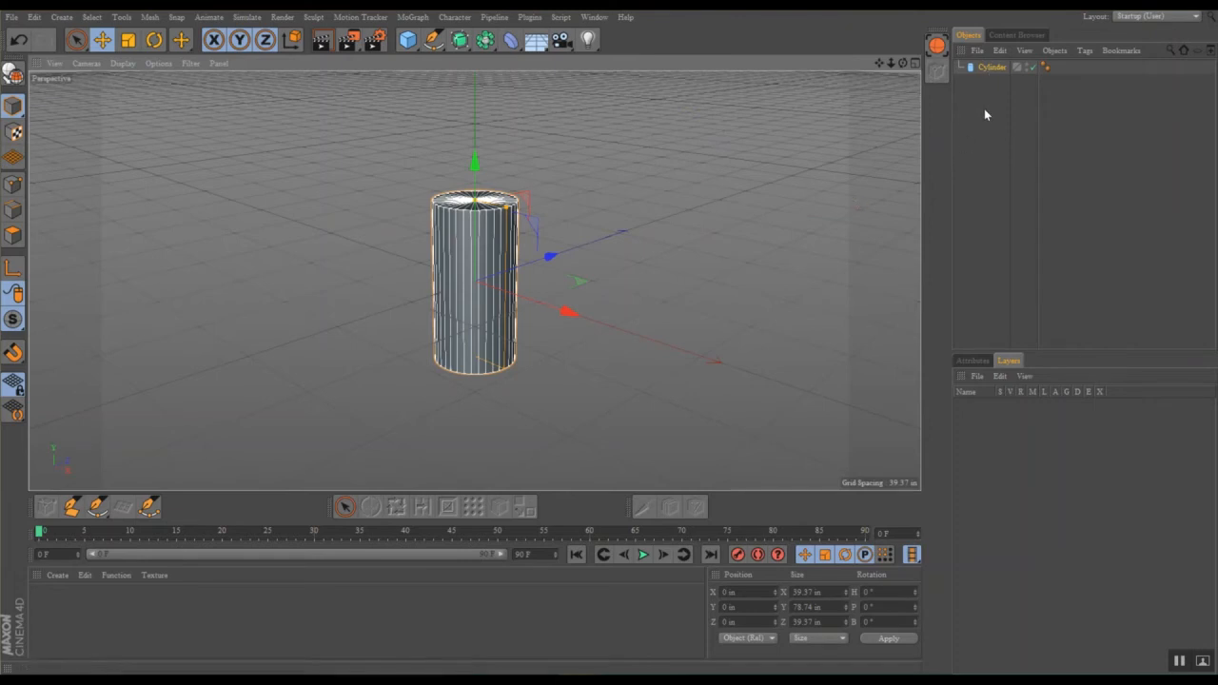
pyautogui.moveTo(633, 197)
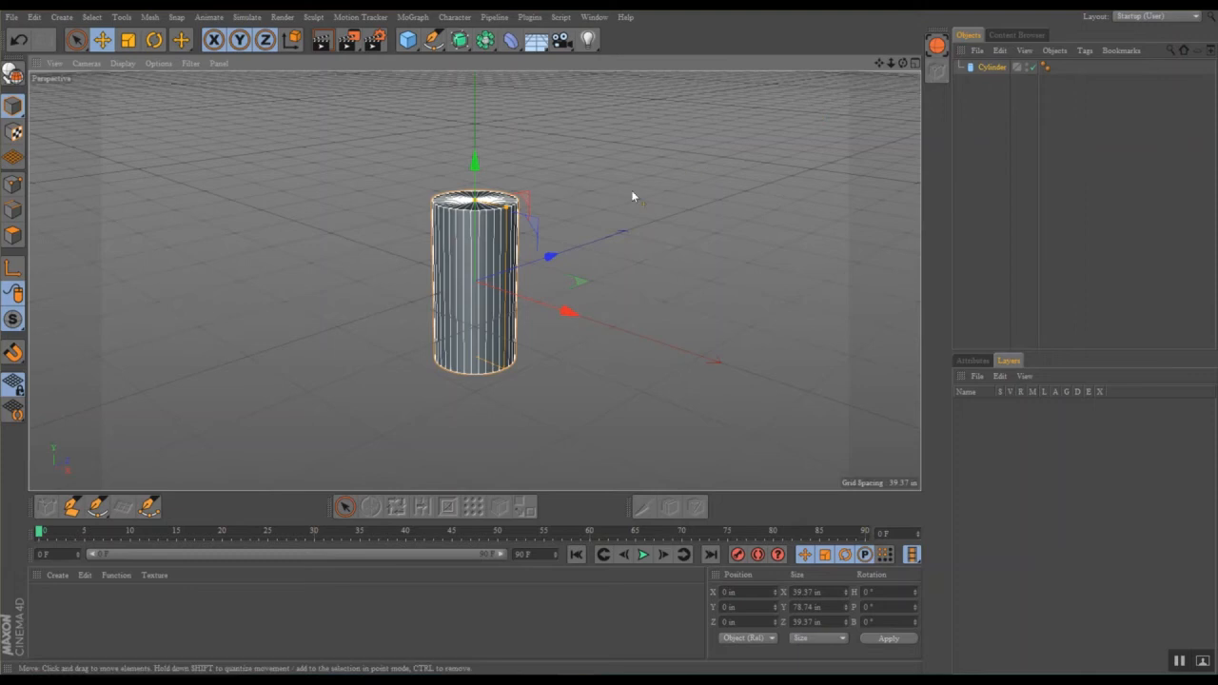
pyautogui.moveTo(714, 140)
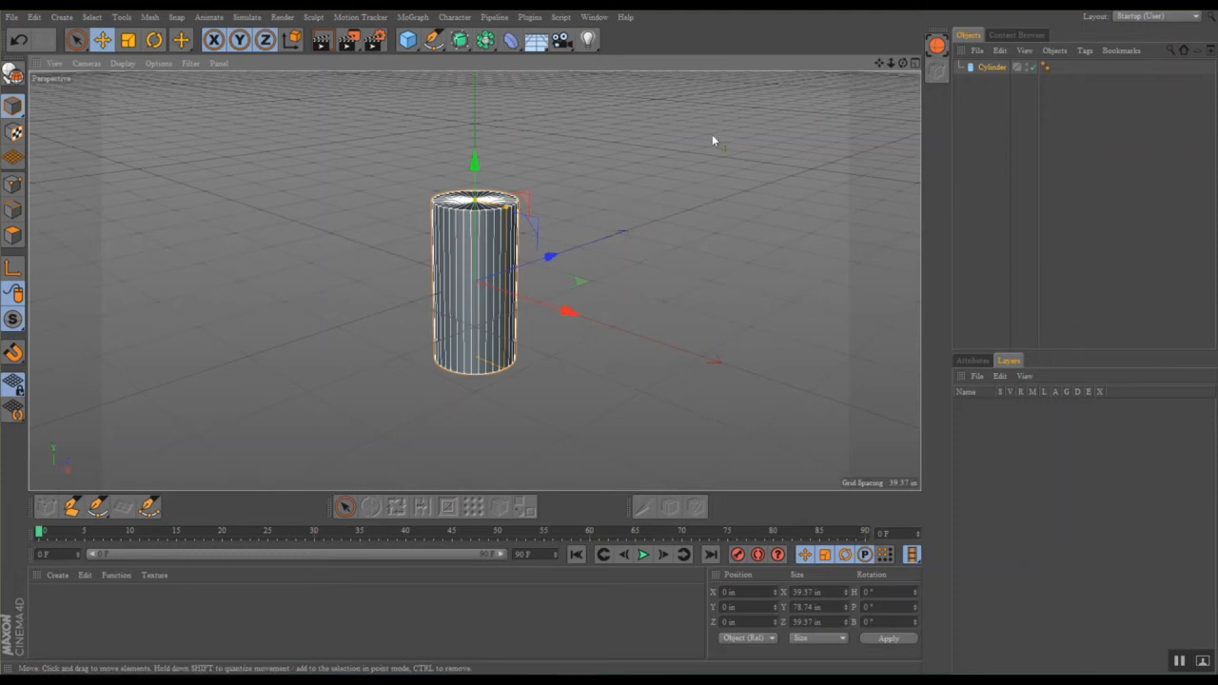
pyautogui.moveTo(776, 150)
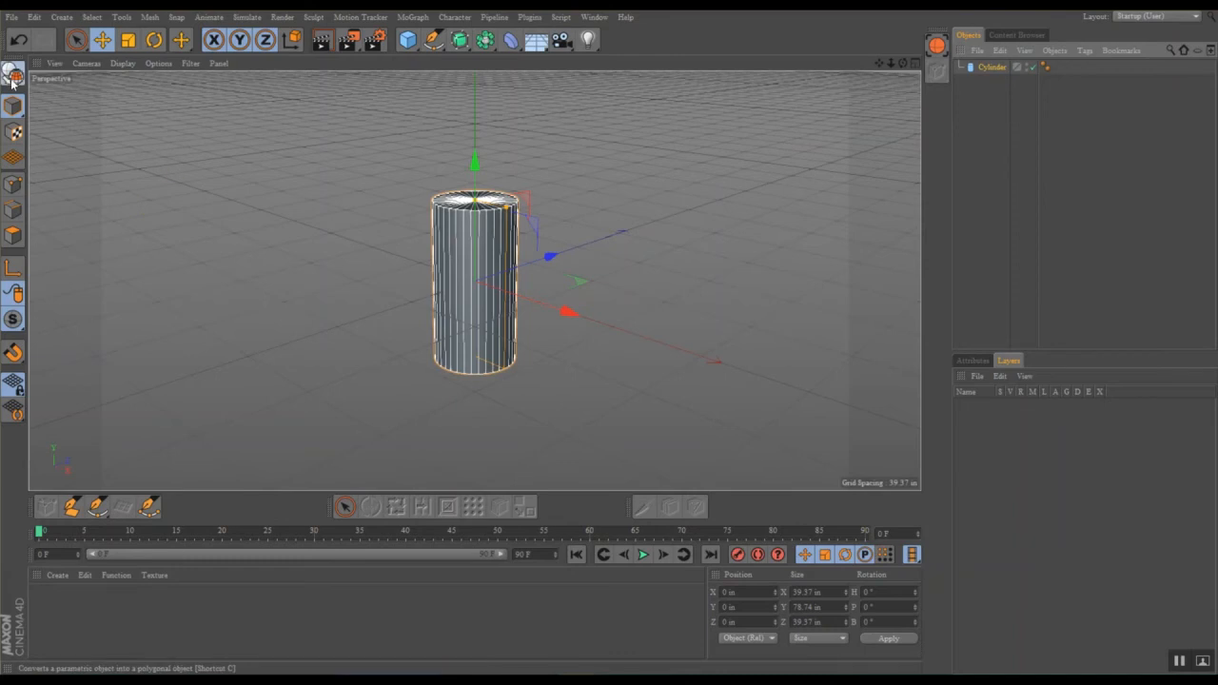
# Step: Make the cylinder editable, select its top cap faces in Polygon mode, and move the cap
pyautogui.click(14, 73)
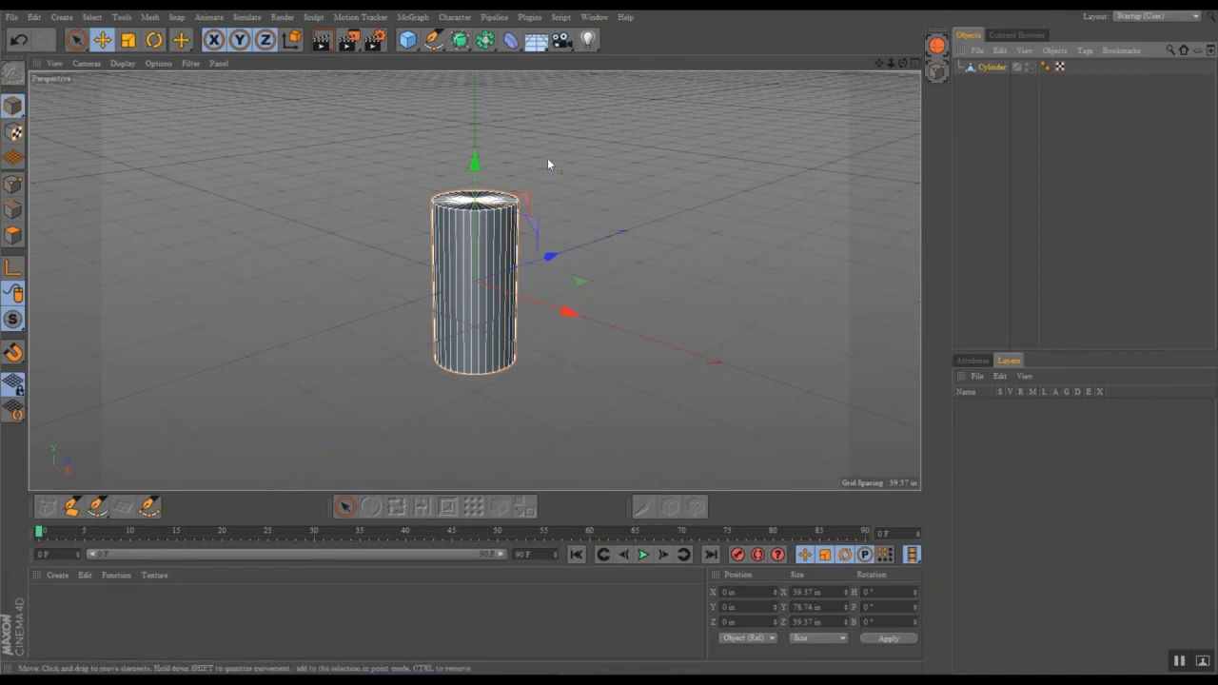
pyautogui.click(13, 235)
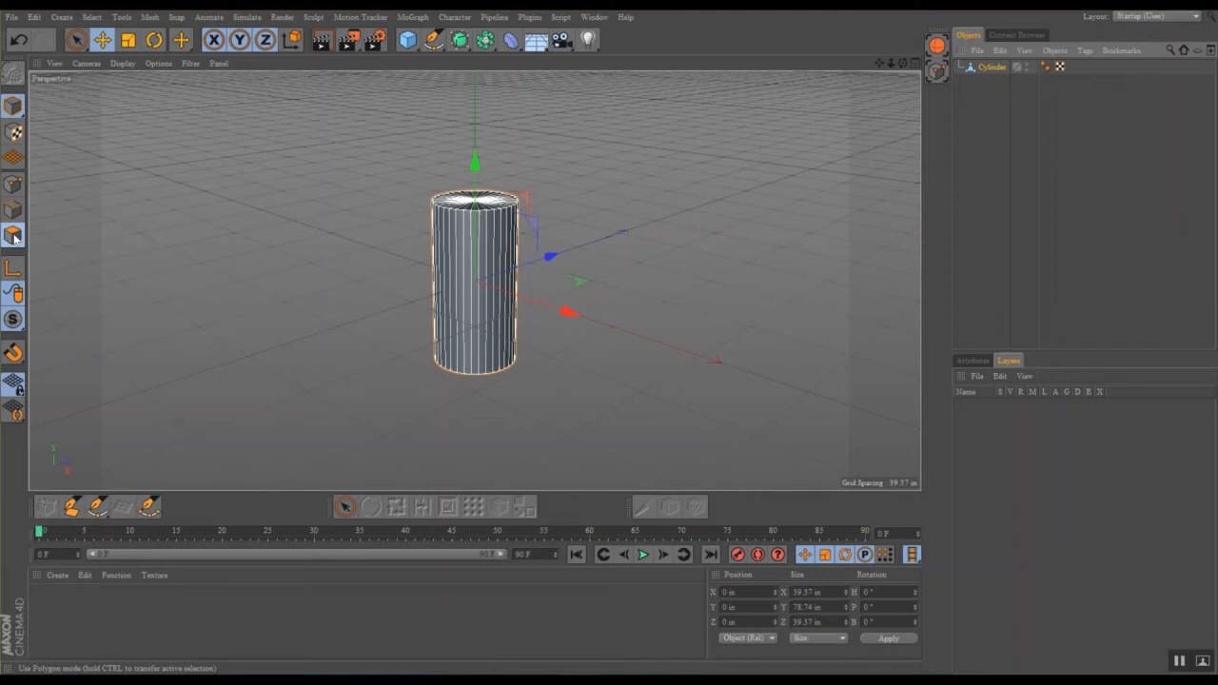
pyautogui.click(13, 235)
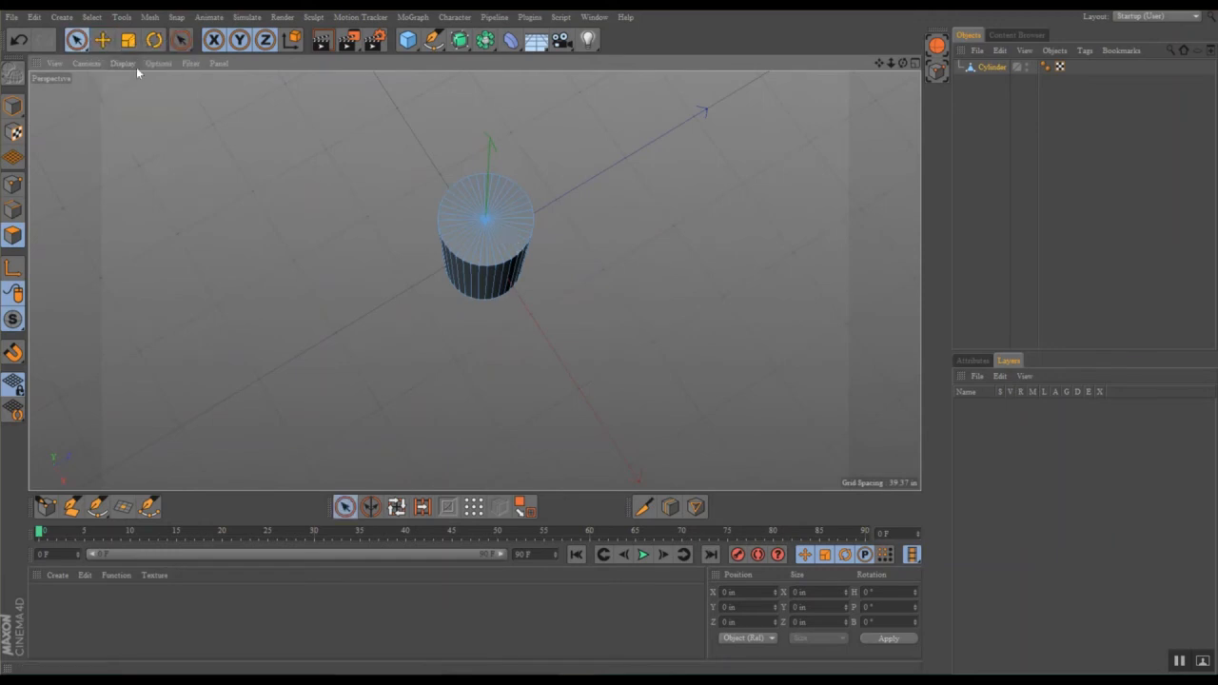
pyautogui.click(486, 219)
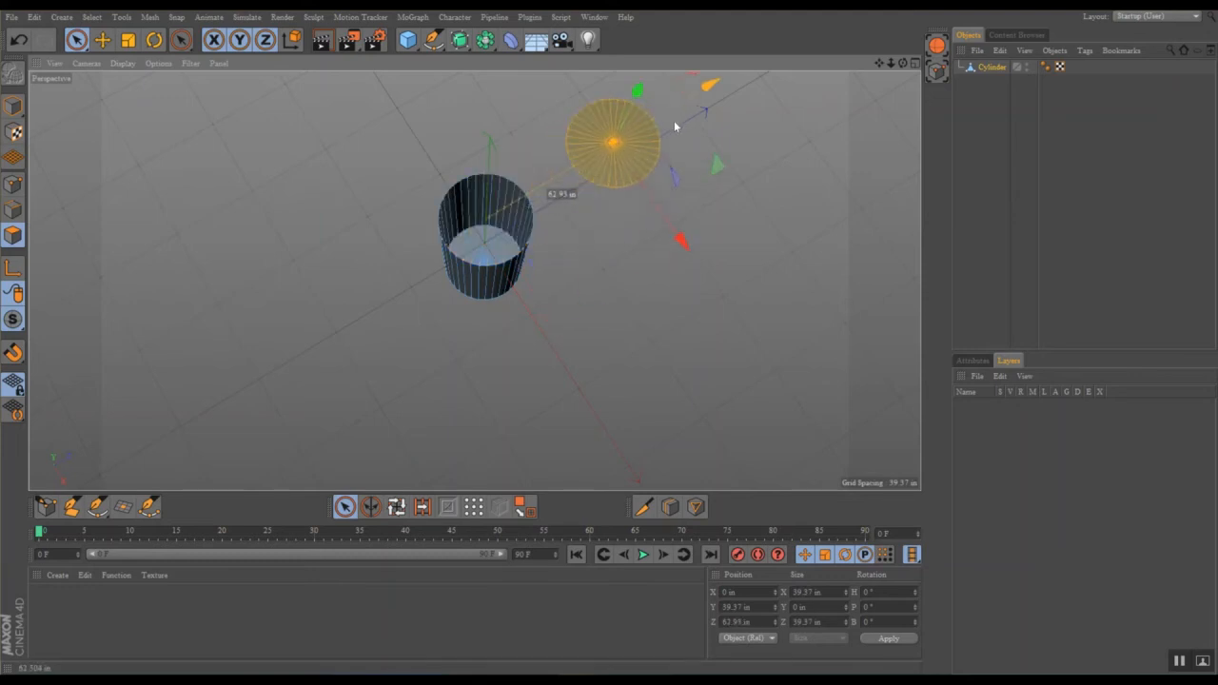
pyautogui.moveTo(707, 109); pyautogui.dragTo(690, 128)
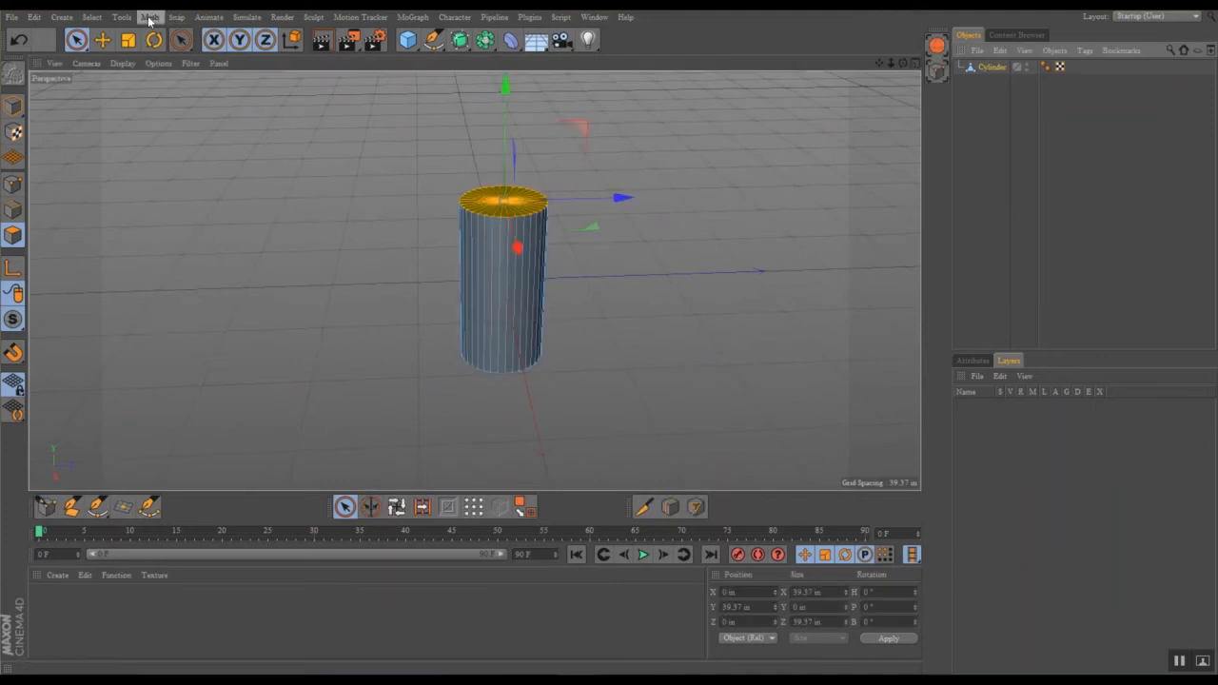
pyautogui.click(150, 18)
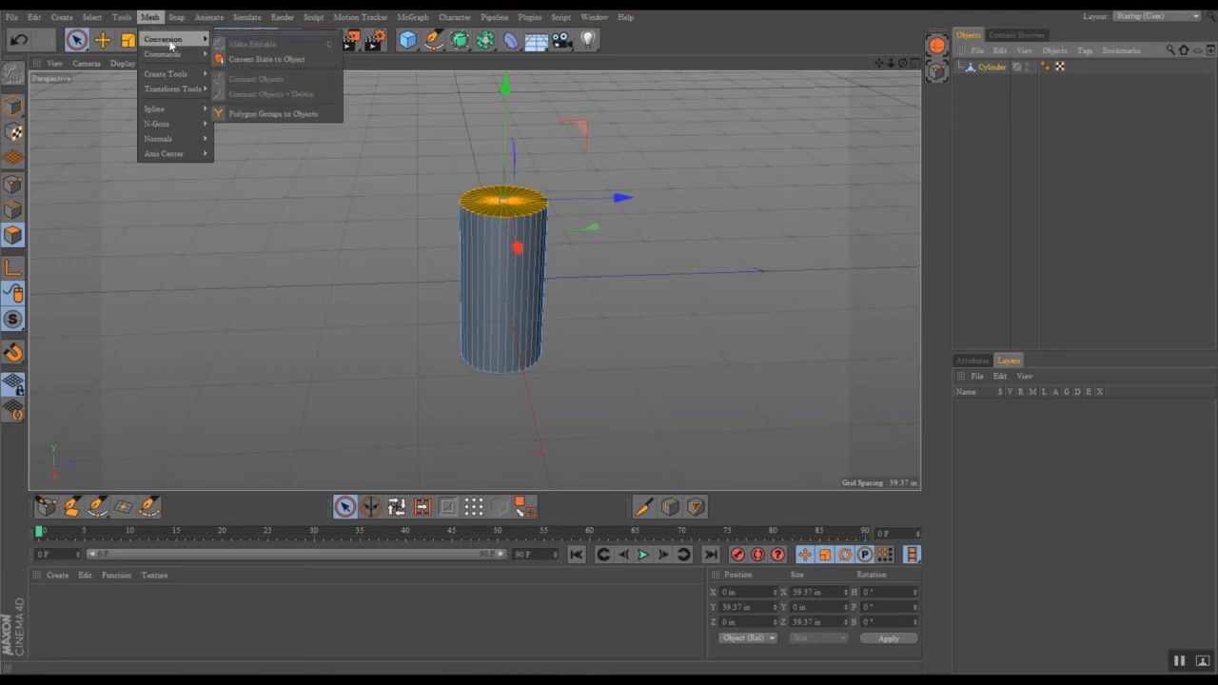
pyautogui.moveTo(258, 114)
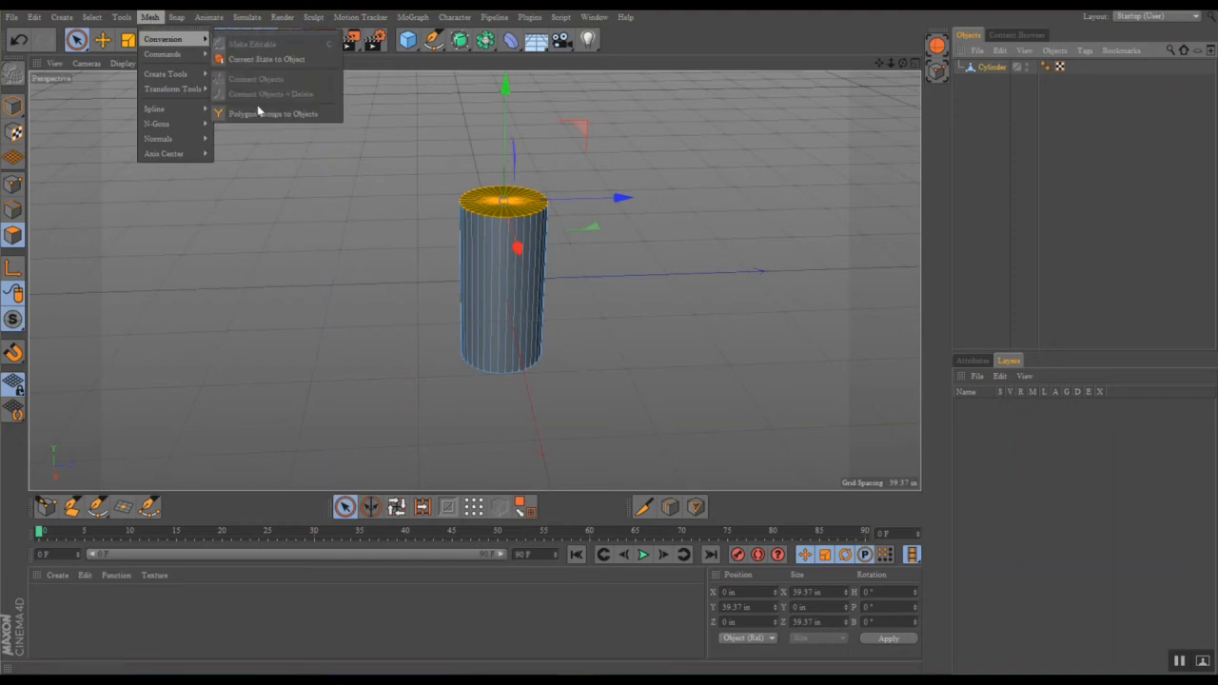
pyautogui.click(250, 43)
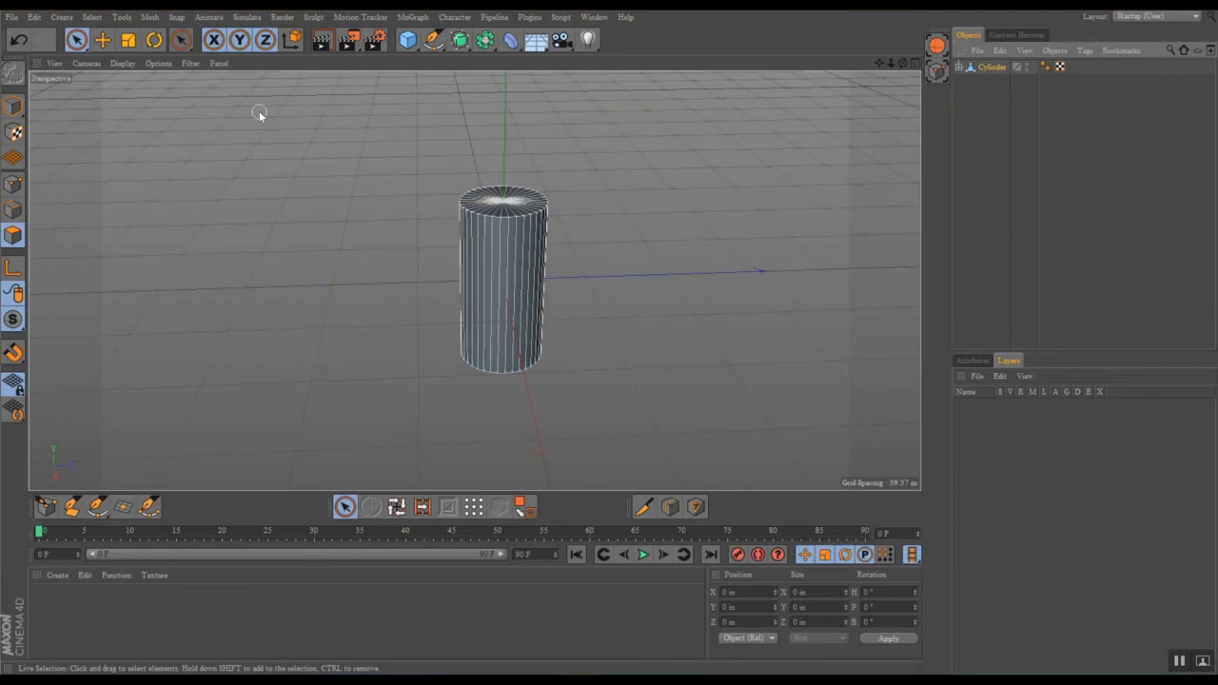
pyautogui.moveTo(968, 104)
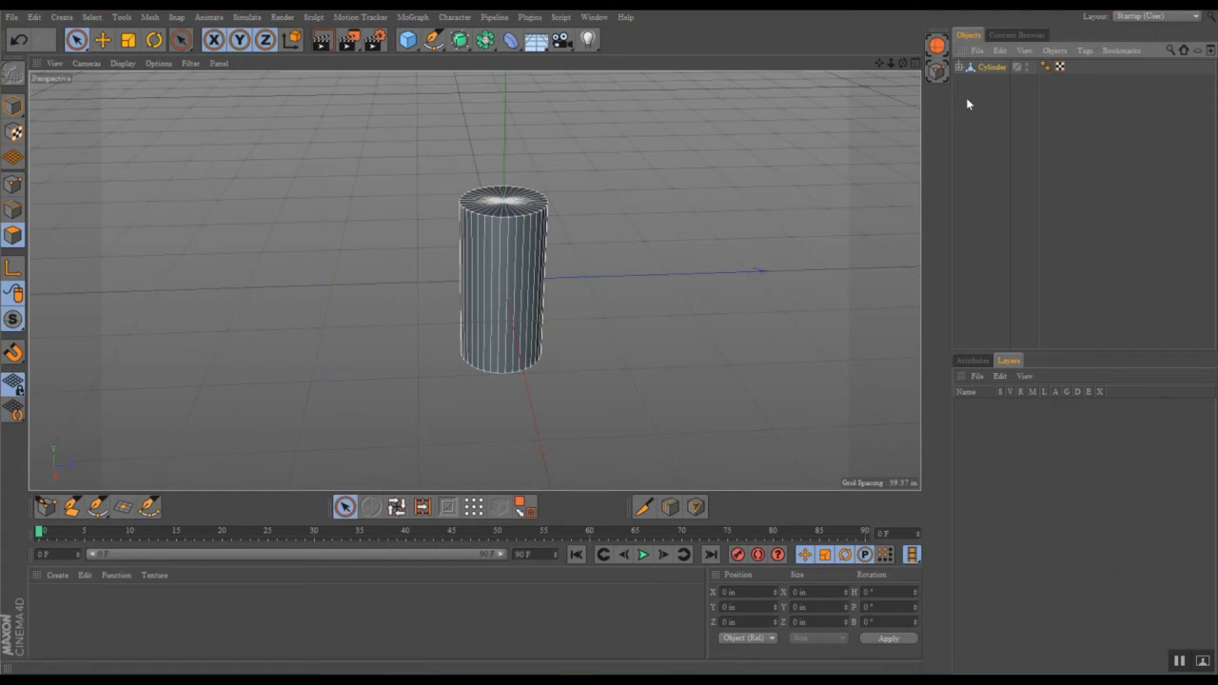
pyautogui.click(961, 67)
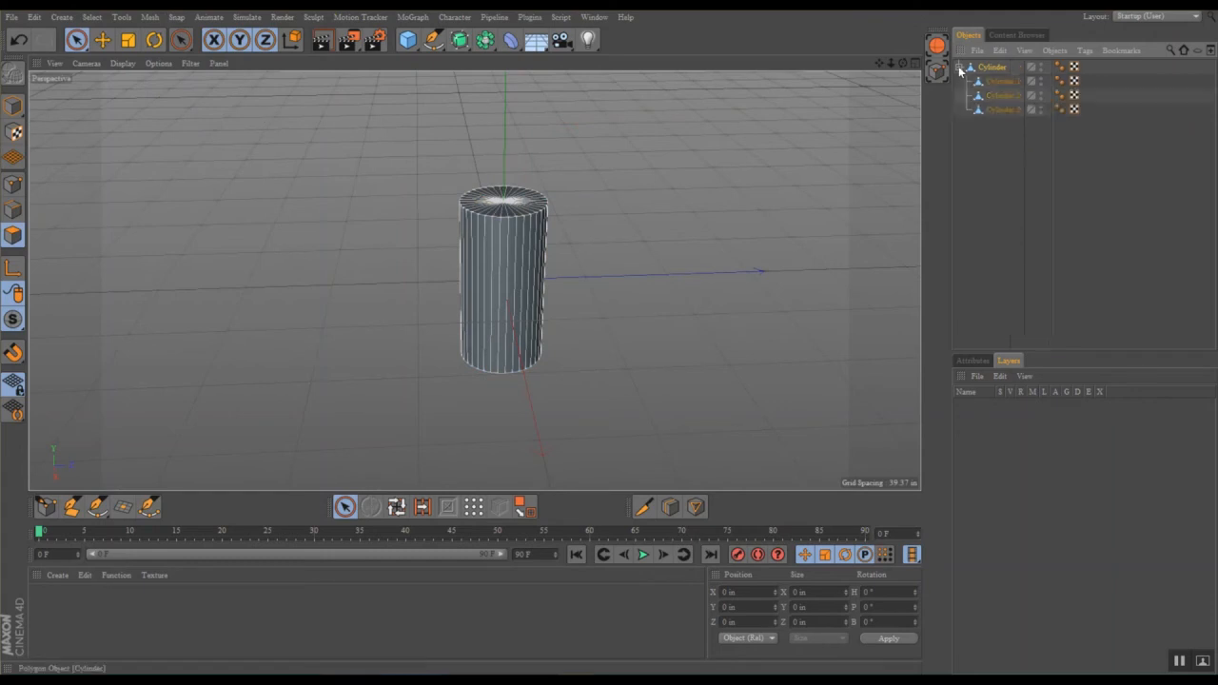
pyautogui.moveTo(1004, 84)
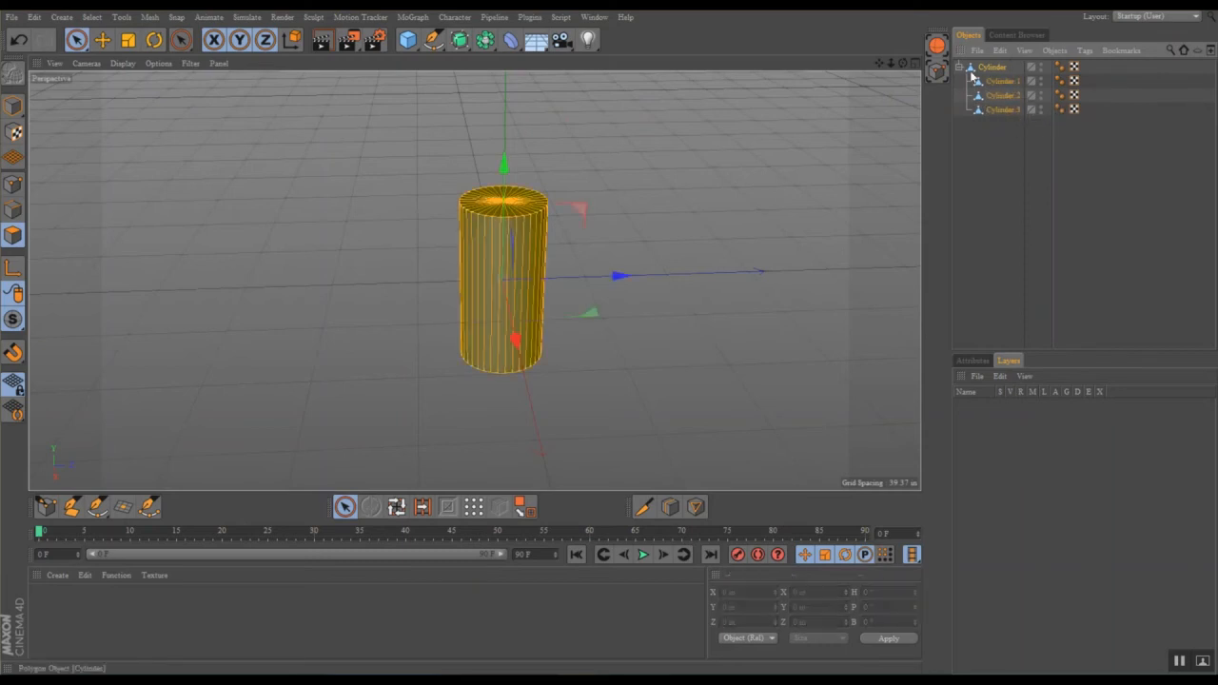
pyautogui.click(1002, 81)
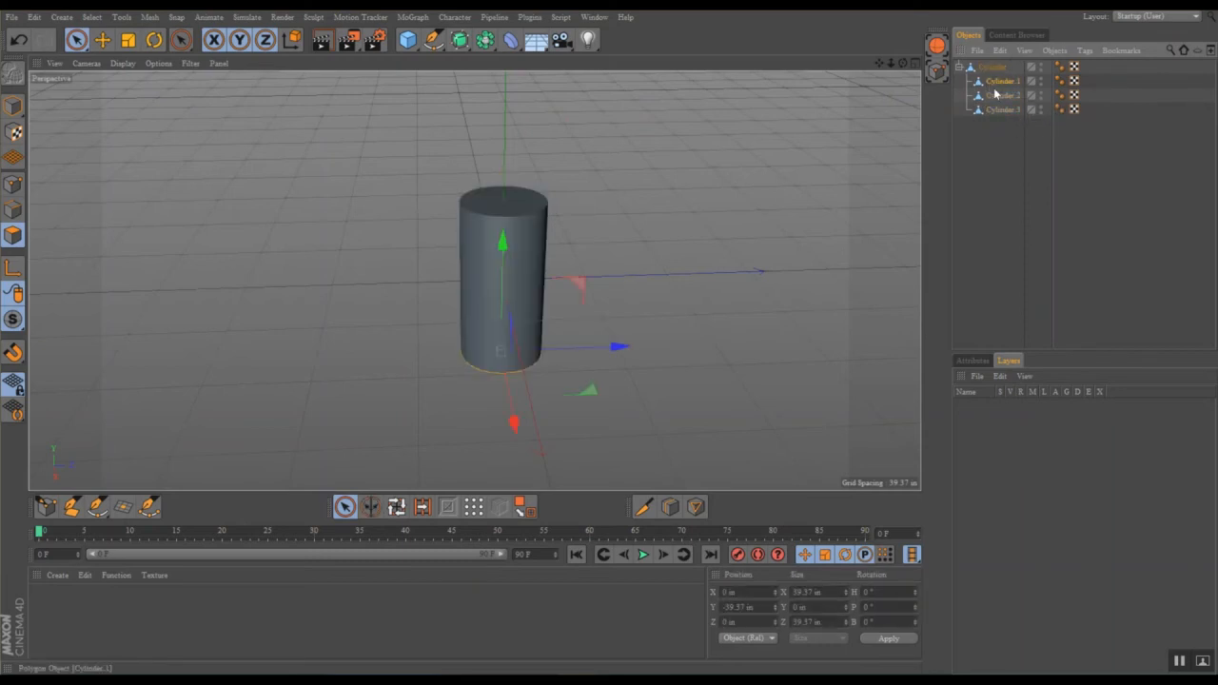
pyautogui.click(1003, 96)
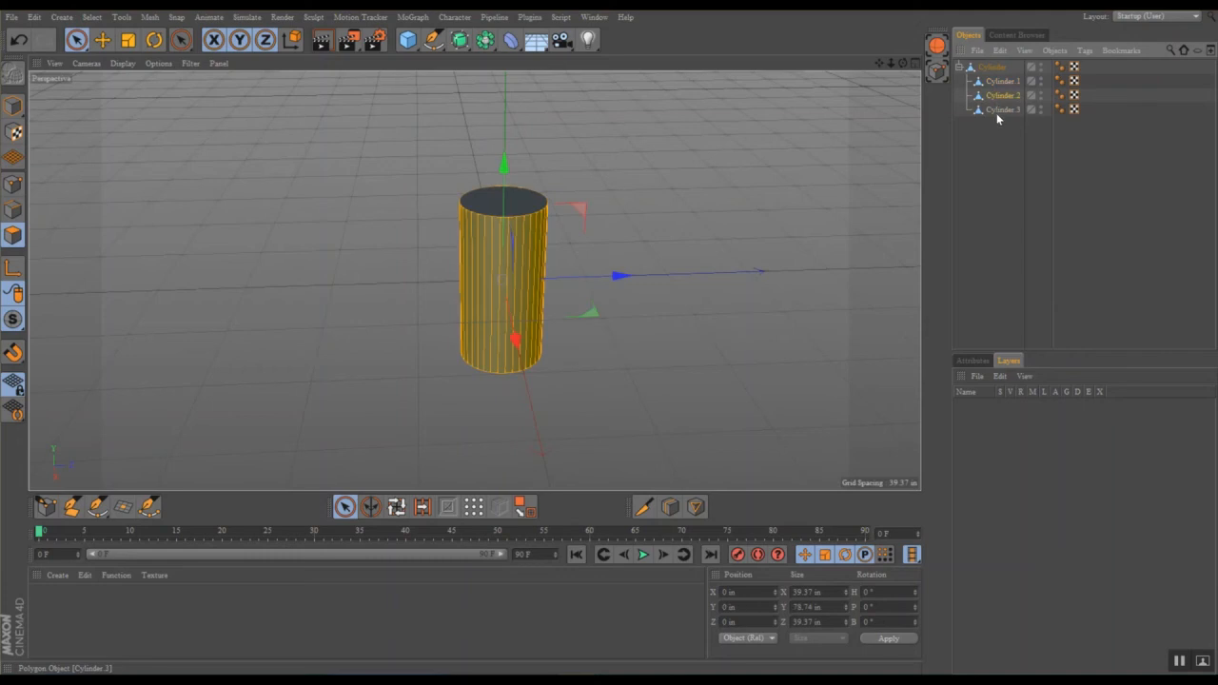
pyautogui.click(995, 138)
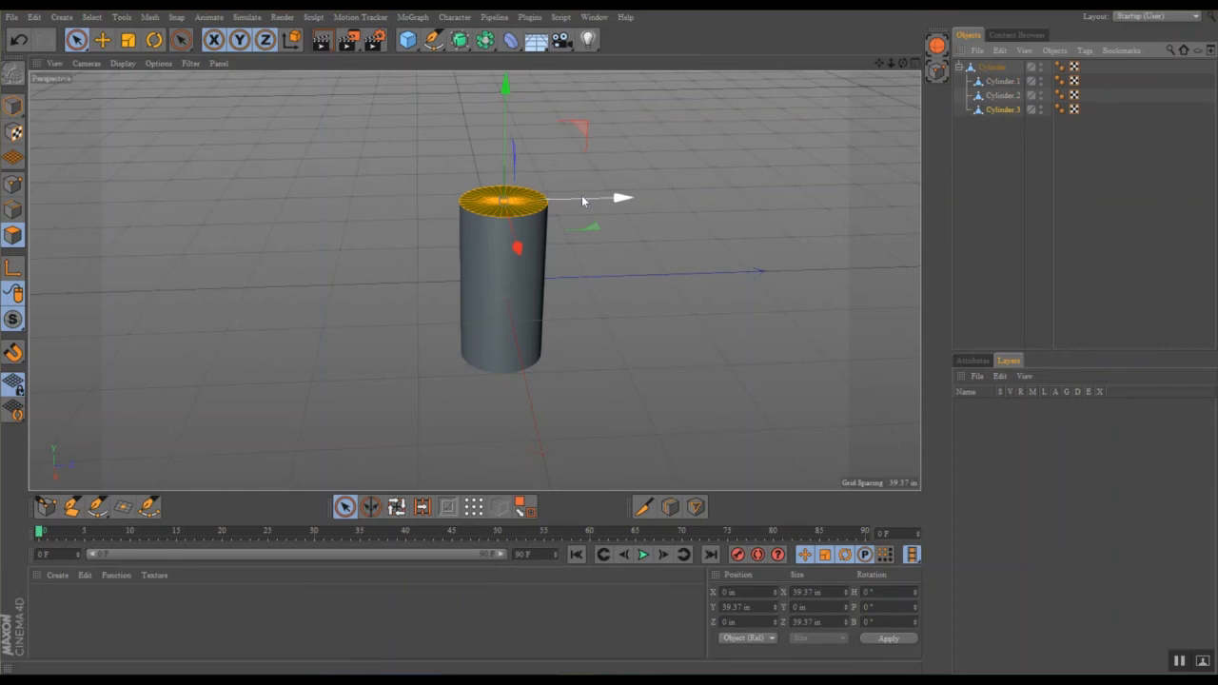
pyautogui.moveTo(686, 204)
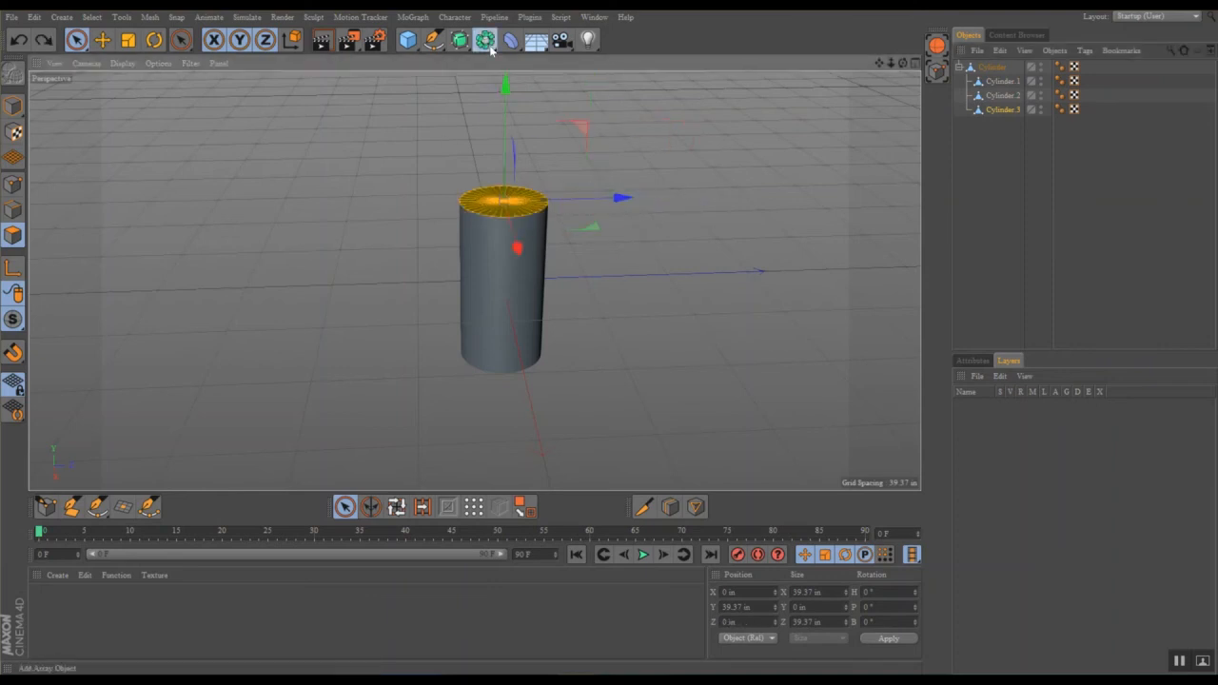
# Step: Group Cylinder.1–.3 under a new Connect object and open its settings to enable Weld
pyautogui.click(486, 39)
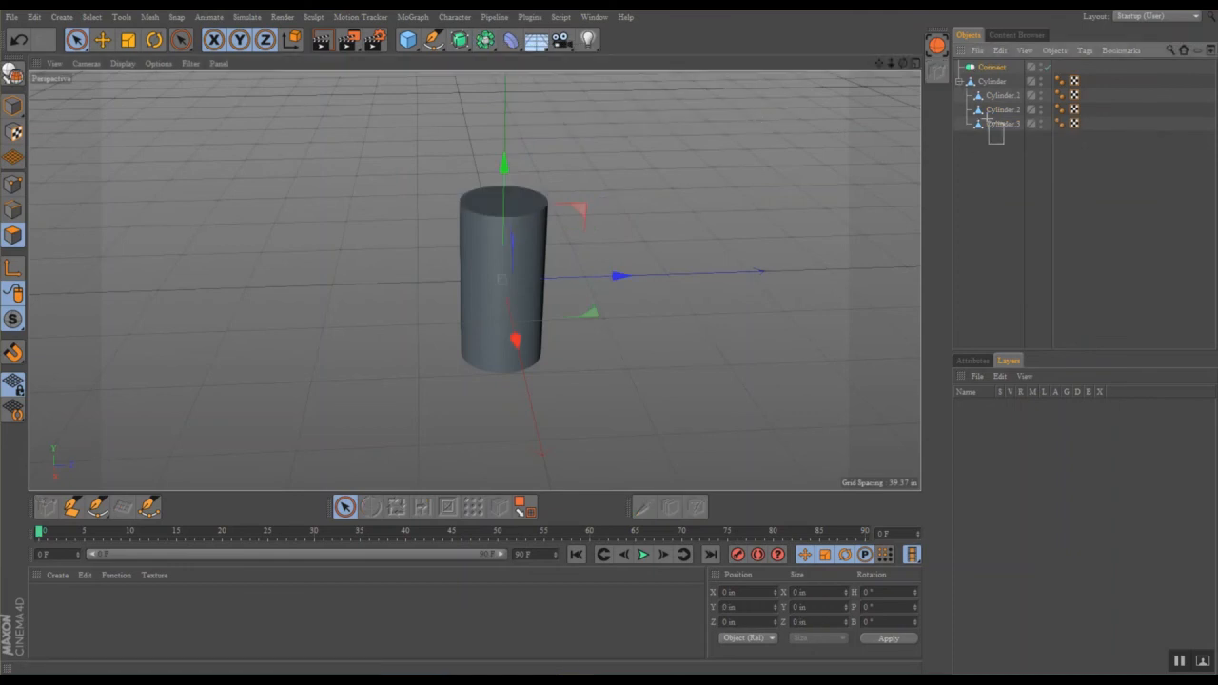
pyautogui.click(1002, 96)
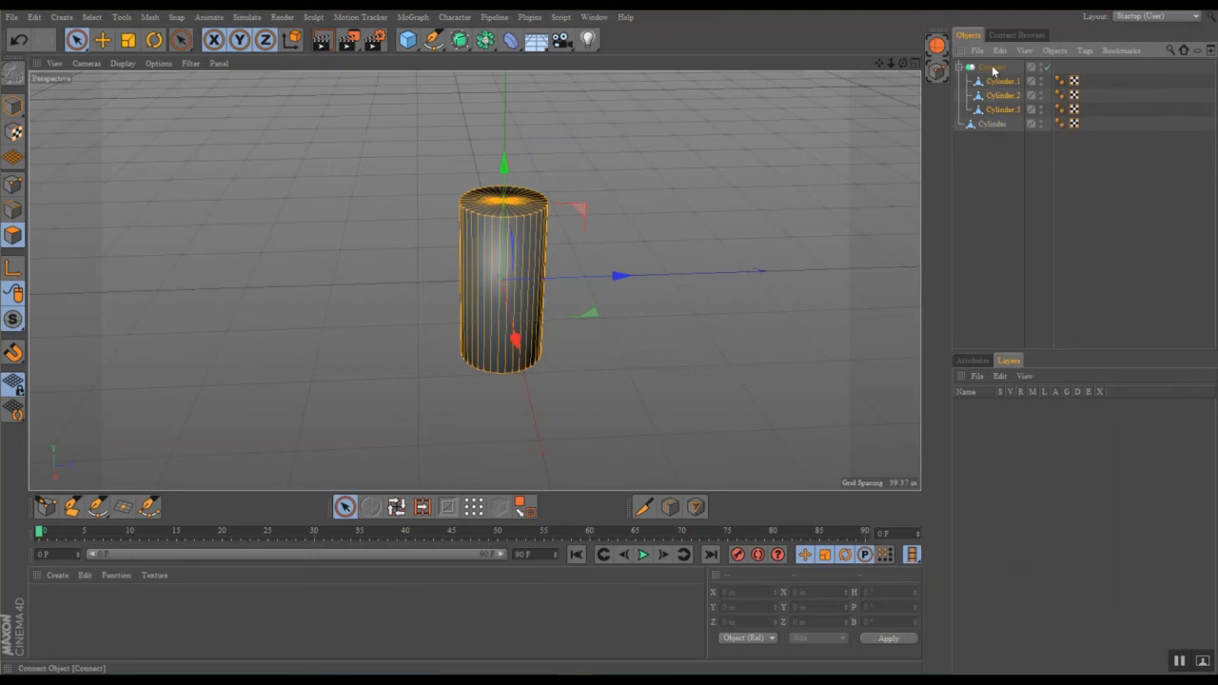
pyautogui.moveTo(992, 123)
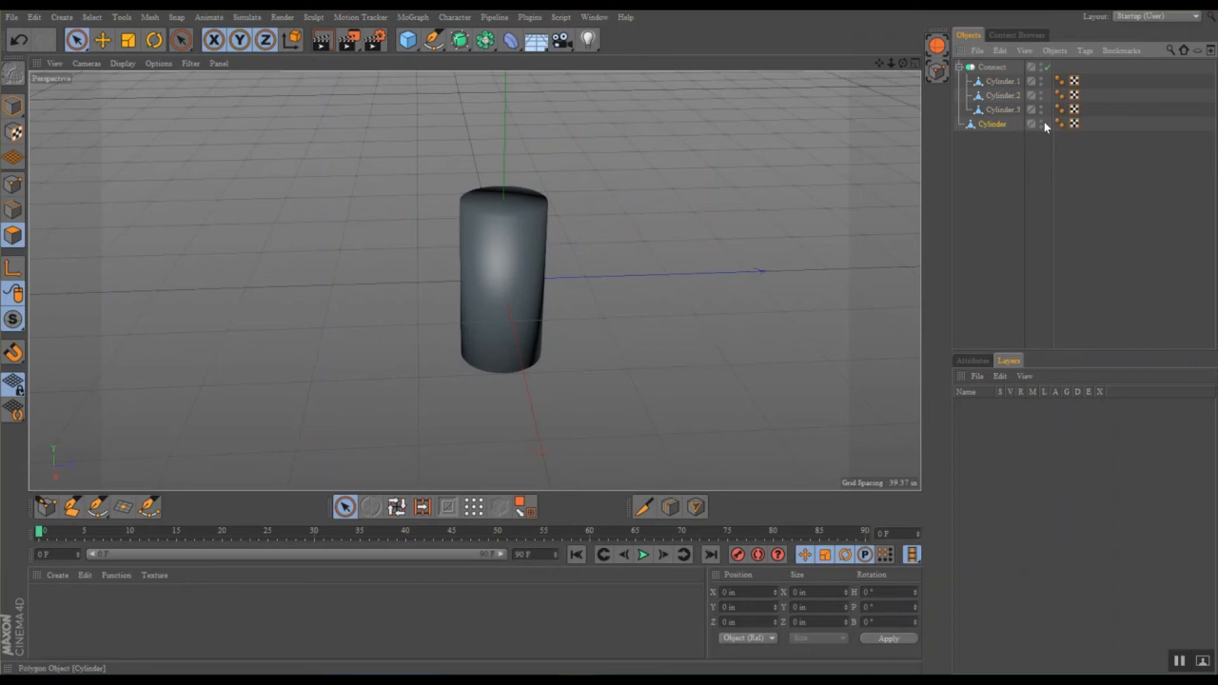
pyautogui.moveTo(1043, 128)
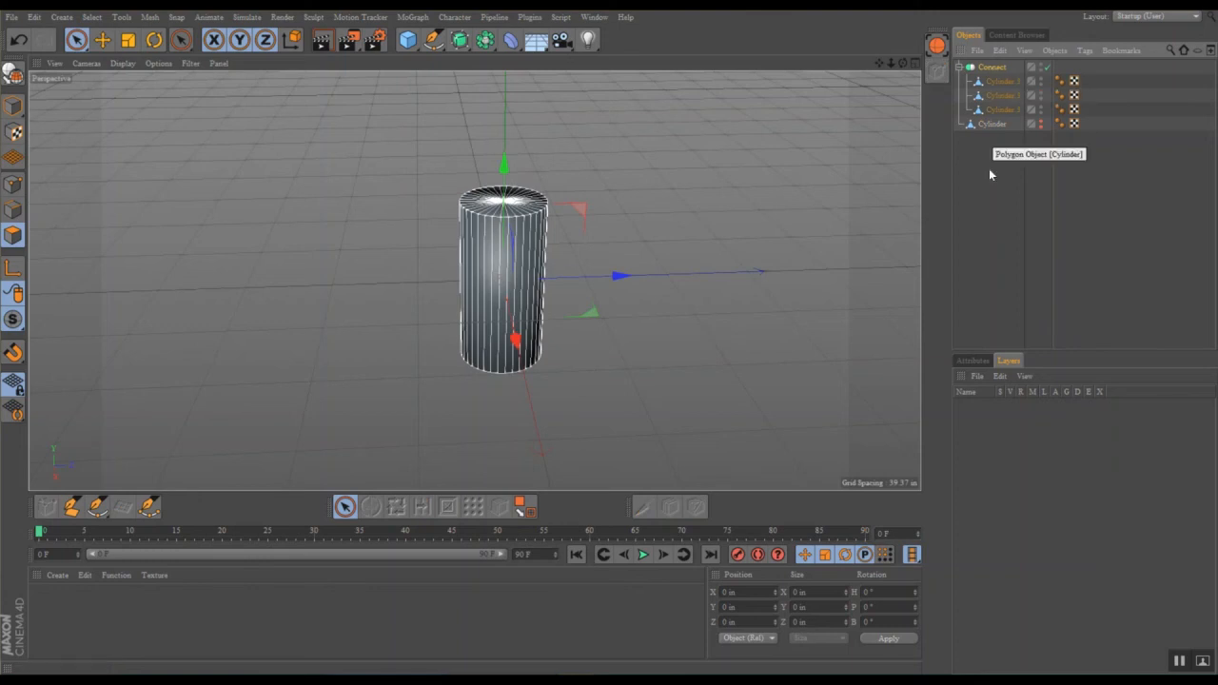
pyautogui.click(972, 360)
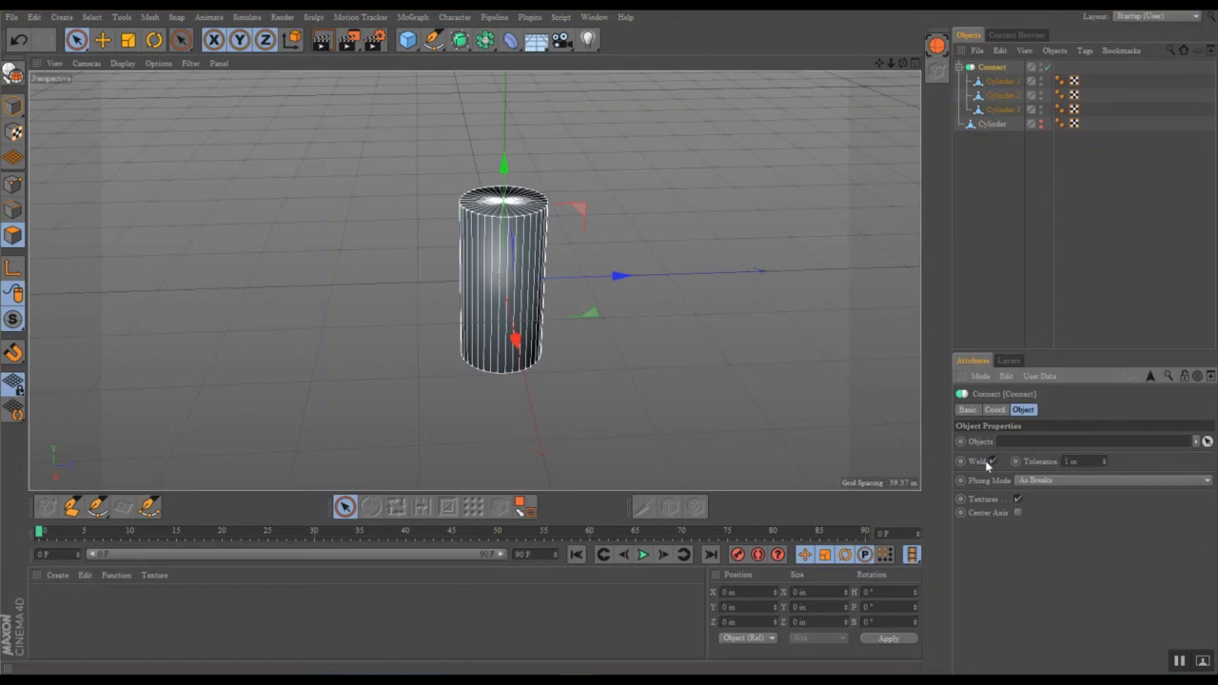
pyautogui.moveTo(771, 286)
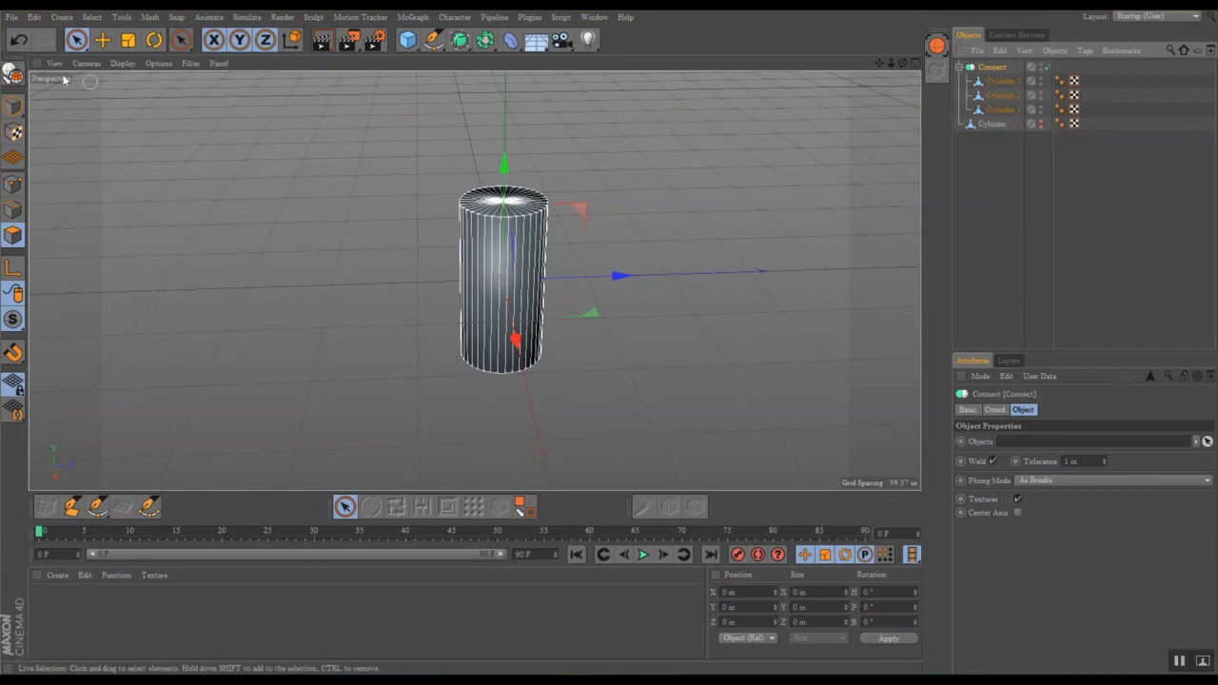
# Step: Make the Connect object editable and select the top rim edge loop
pyautogui.click(14, 105)
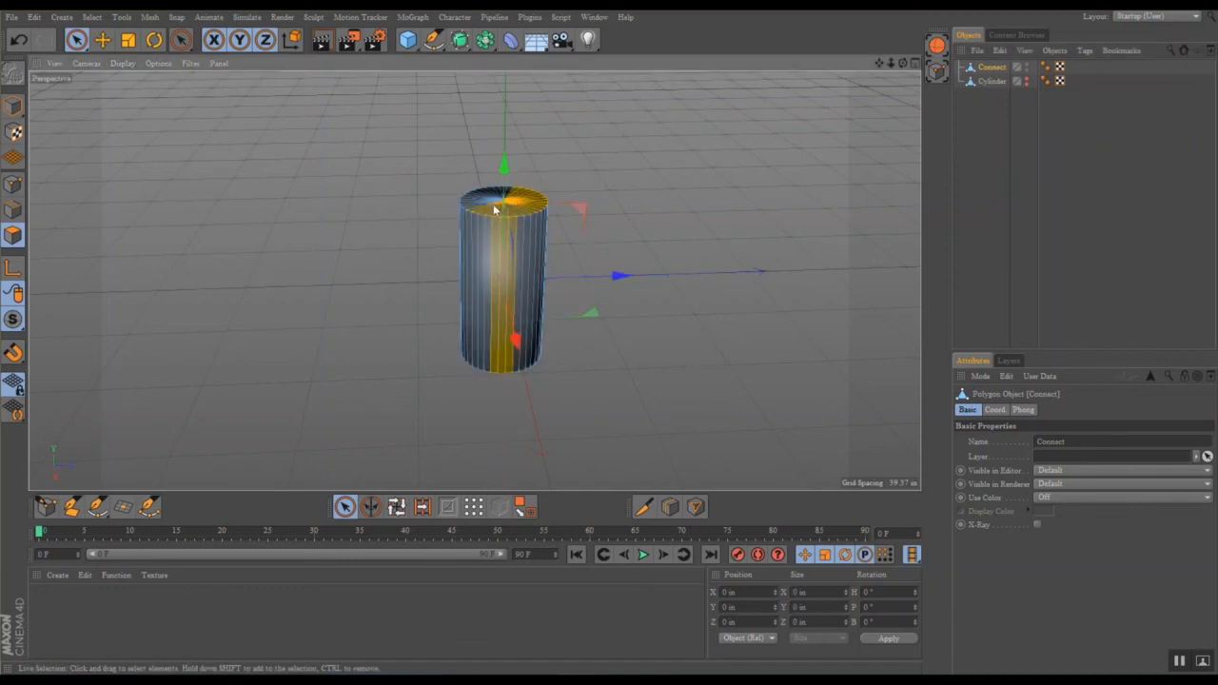
pyautogui.click(505, 200)
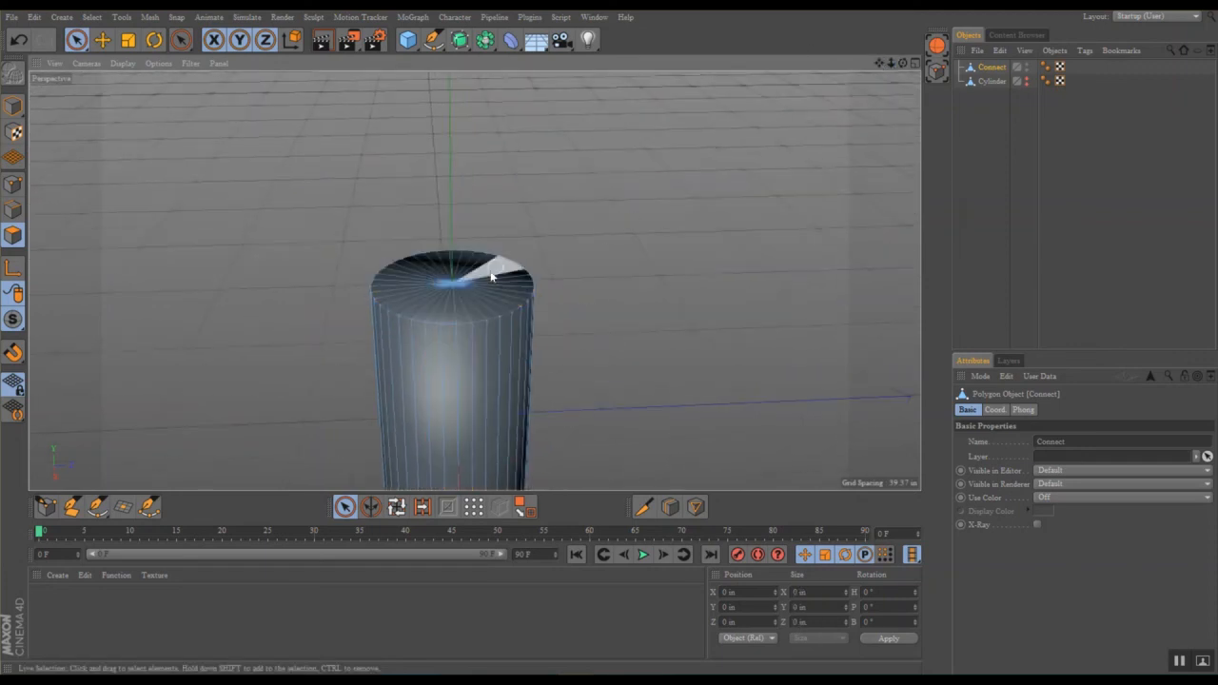
pyautogui.click(462, 276)
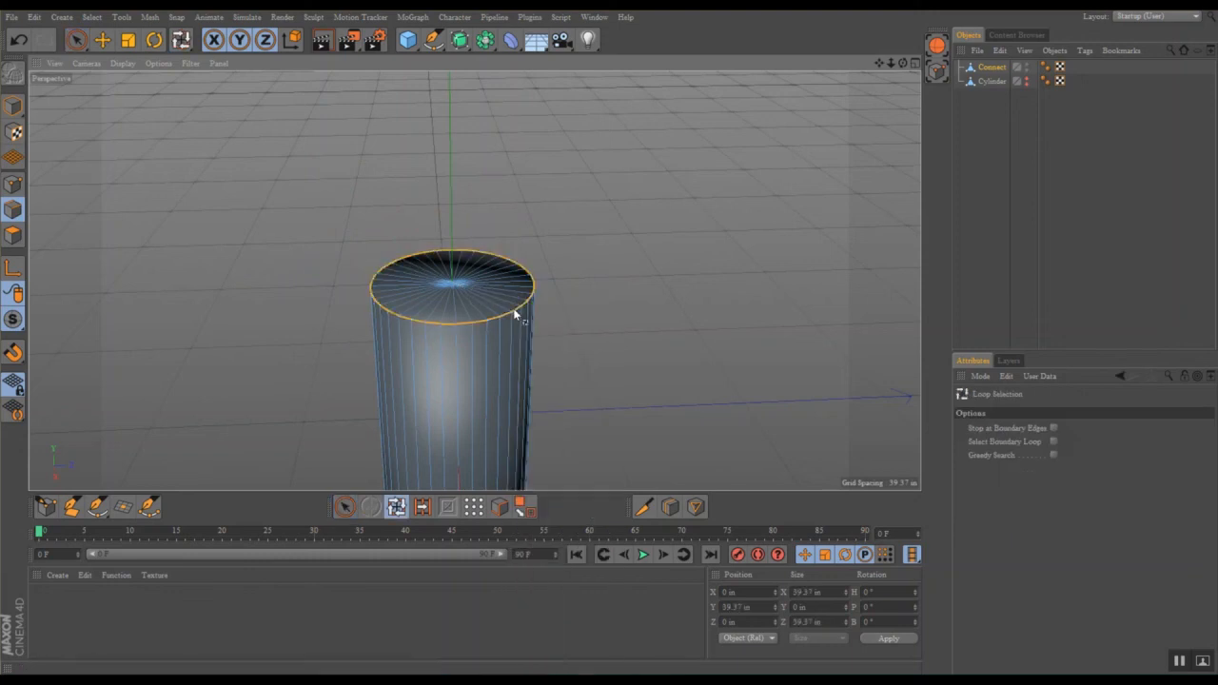
pyautogui.moveTo(609, 238)
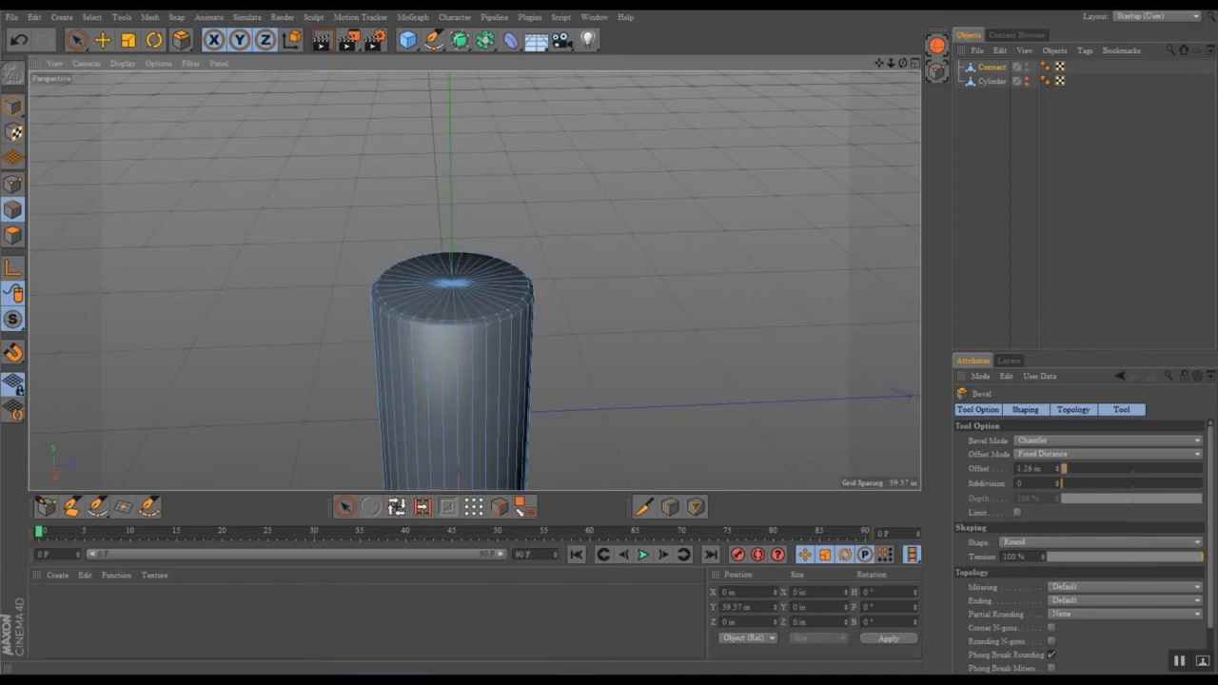
# Step: Bevel the top rim edge loop with offset 5.189 in and 6 subdivisions
pyautogui.moveTo(1064, 468); pyautogui.dragTo(1069, 468)
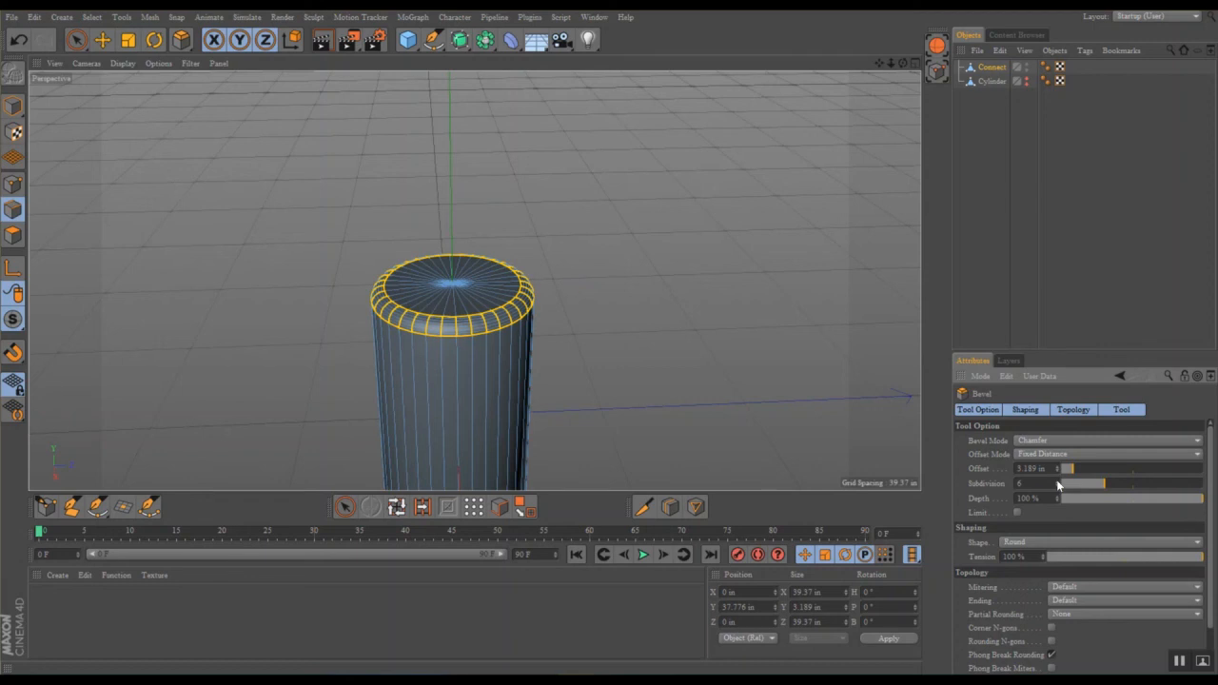
pyautogui.moveTo(1035, 514)
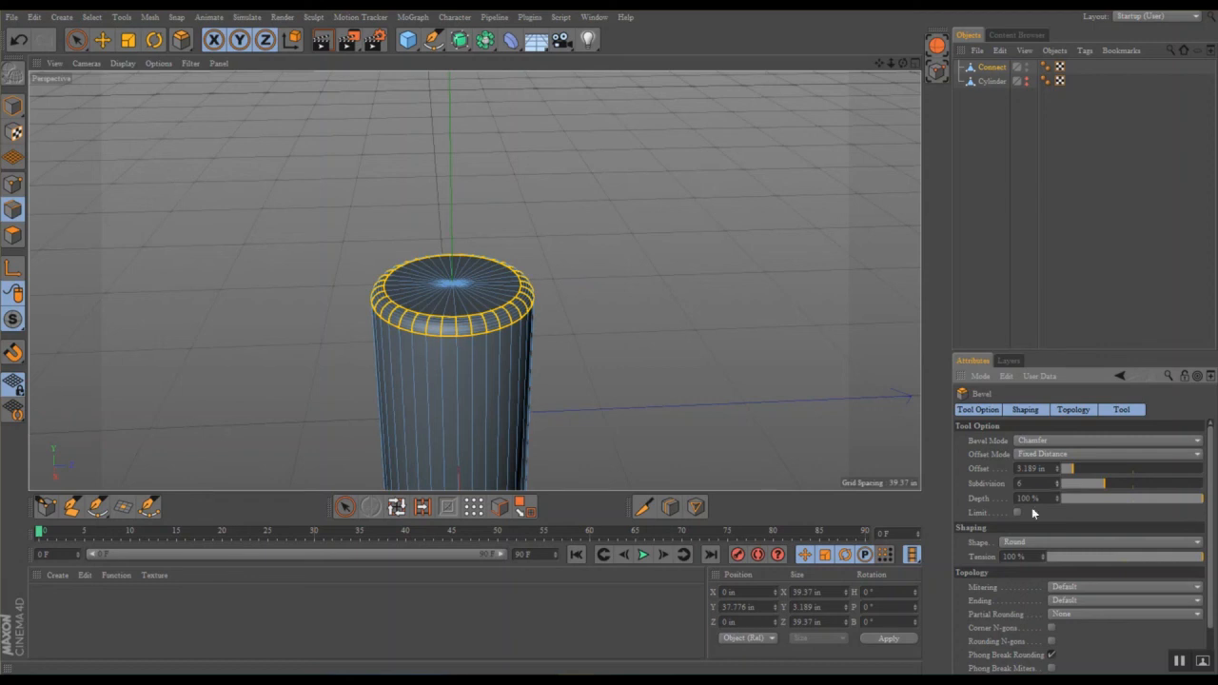